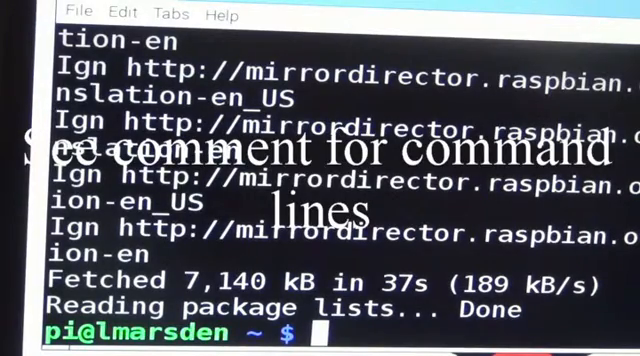
Run sudo apt-get upgrade and answer y to upgrade the 12 outdated packages
{"action": "type", "text": "sudo apt-get update"}
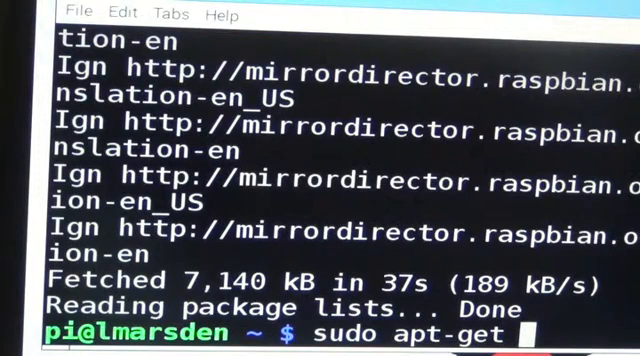
{"action": "type", "text": "u"}
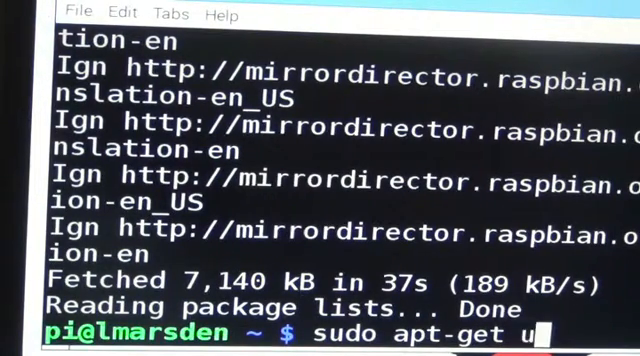
{"action": "type", "text": "pgra"}
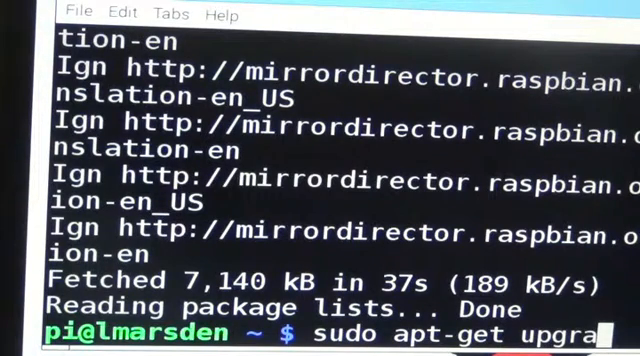
{"action": "type", "text": "de"}
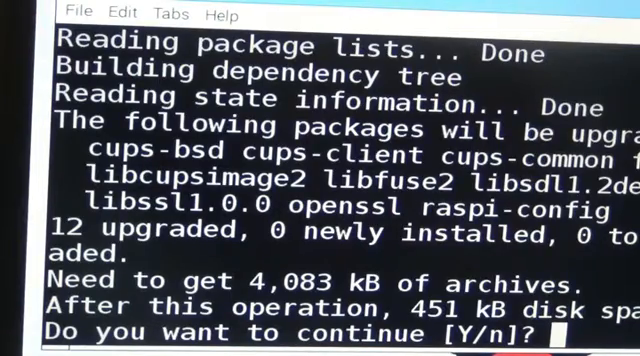
{"action": "type", "text": "y"}
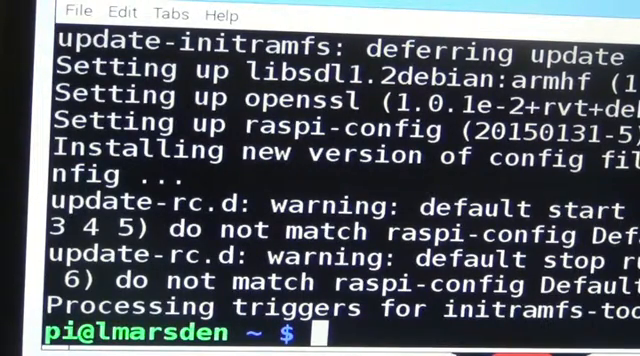
Run sudo apt-get install apache2 and confirm with y to install the web server
{"action": "type", "text": "su"}
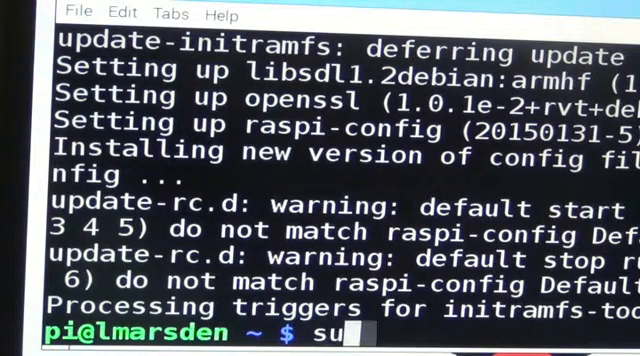
{"action": "type", "text": "di"}
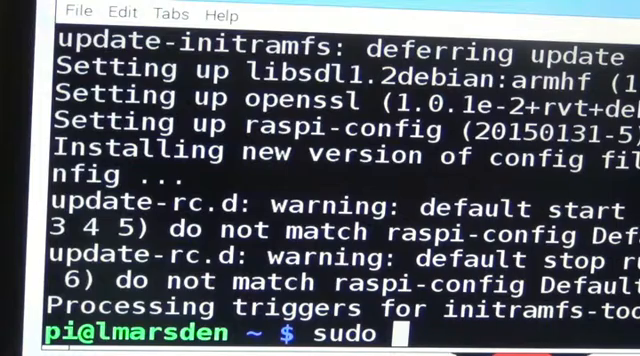
{"action": "type", "text": "a"}
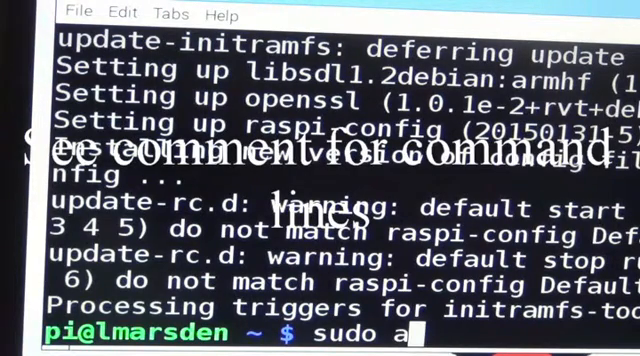
{"action": "type", "text": "pt-get"}
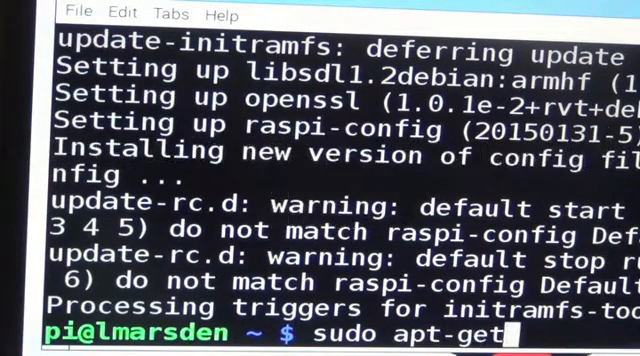
{"action": "type", "text": "in"}
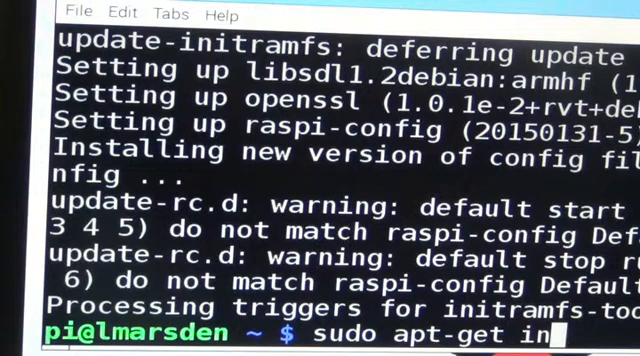
{"action": "type", "text": "stall apache2"}
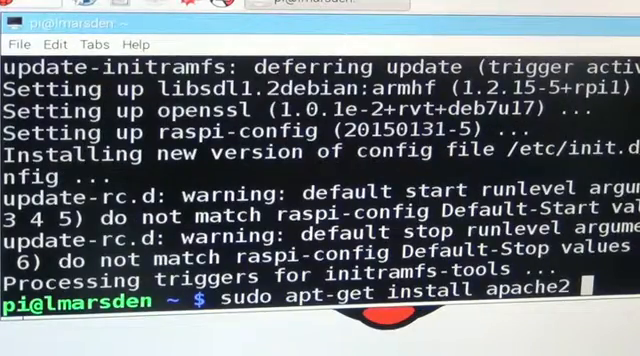
{"action": "key", "text": "Return"}
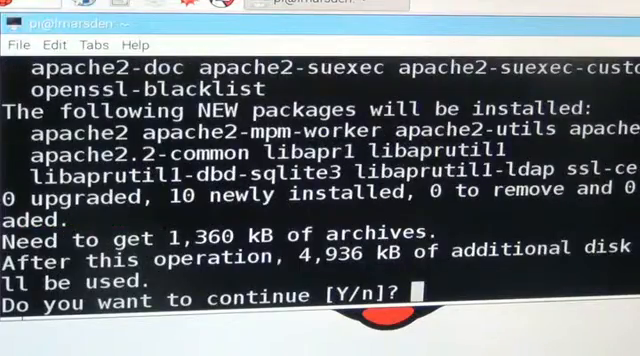
{"action": "type", "text": "y"}
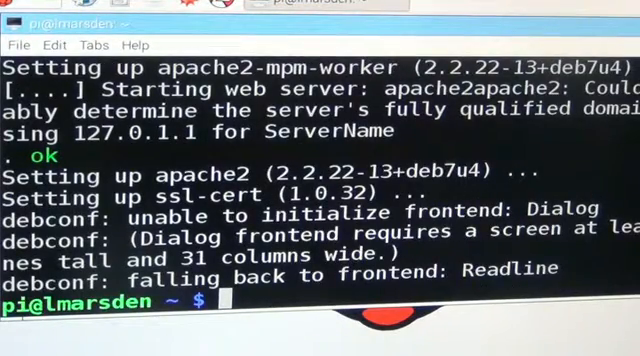
Run sudo apt-get install php5 and confirm with y to install PHP5 and its modules
{"action": "type", "text": "sudo apt-get install apache2"}
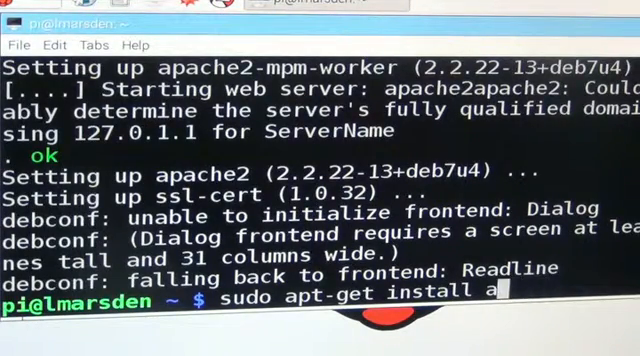
{"action": "type", "text": "php"}
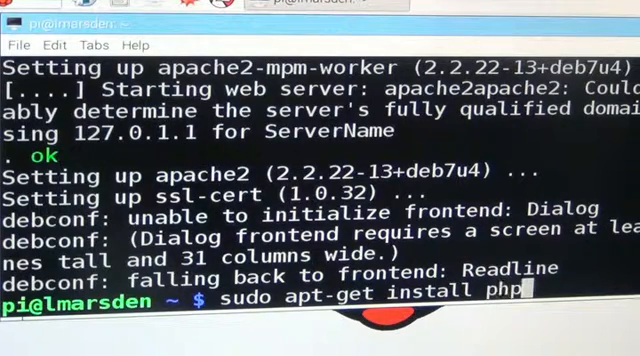
{"action": "type", "text": "5"}
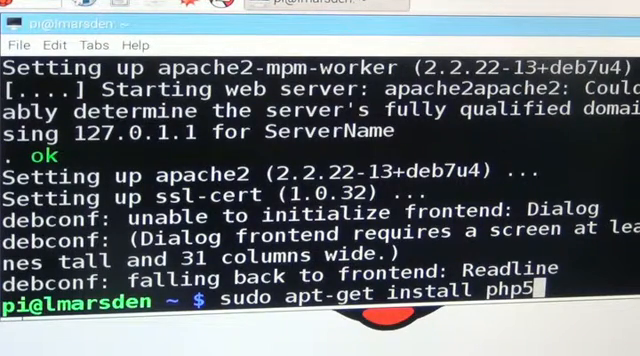
{"action": "key", "text": "Return"}
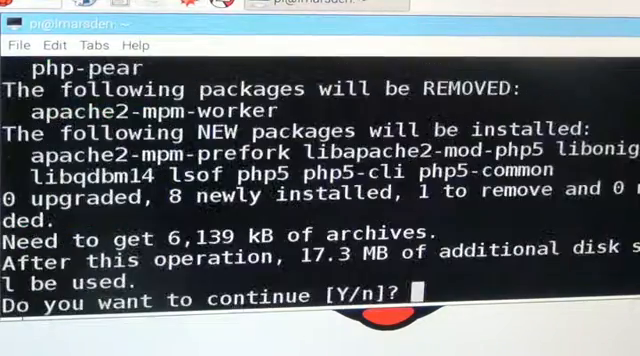
{"action": "type", "text": "y"}
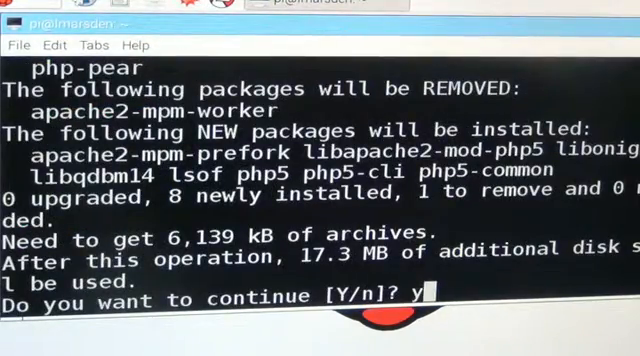
{"action": "key", "text": "Return"}
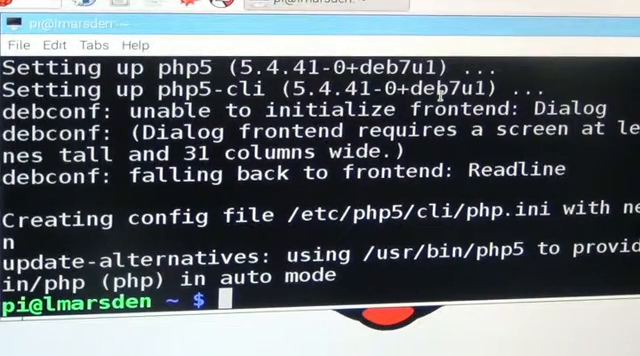
Enter sudo apt-get install mysql-client mysql-server tomcat6 vsftpd as one combined command
{"action": "type", "text": "sudo apt-get install php5"}
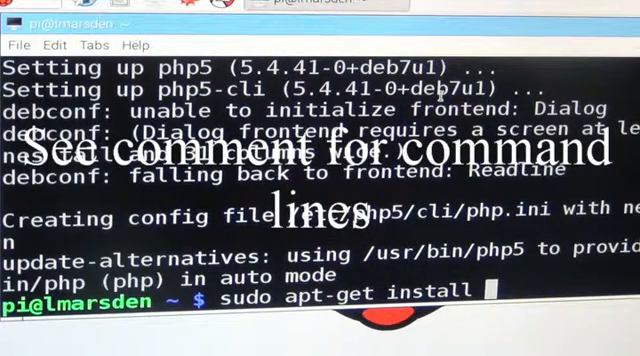
{"action": "type", "text": "my"}
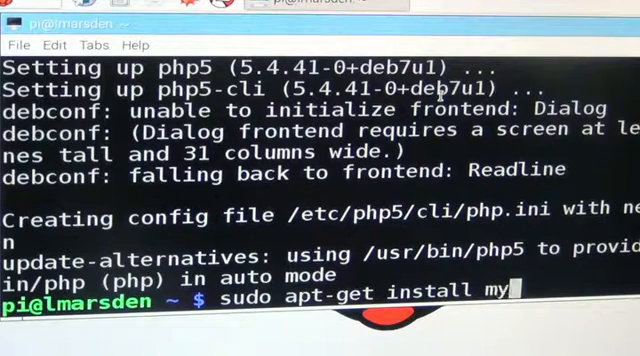
{"action": "type", "text": "sql"}
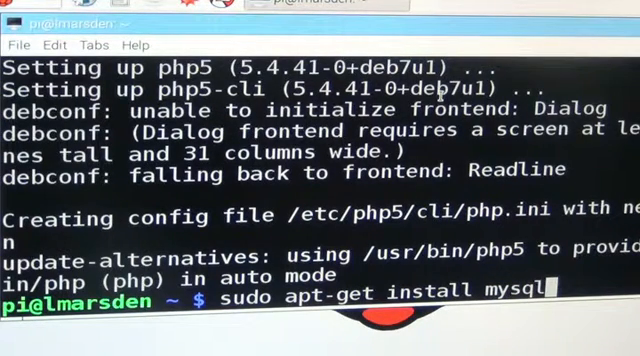
{"action": "type", "text": "-cli"}
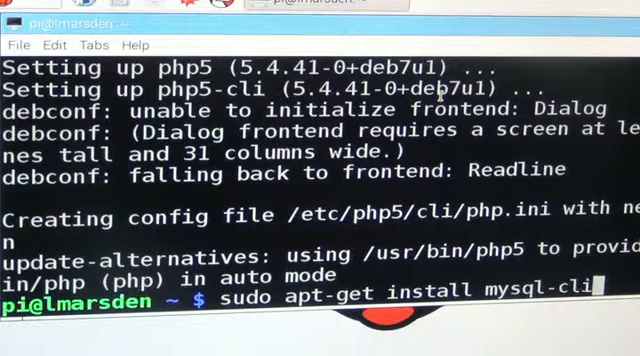
{"action": "type", "text": "ent"}
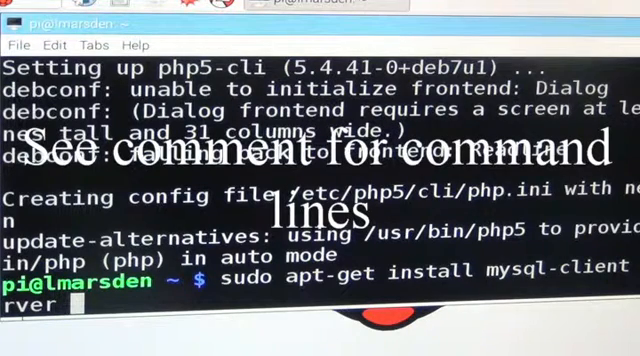
{"action": "type", "text": "tomcat"}
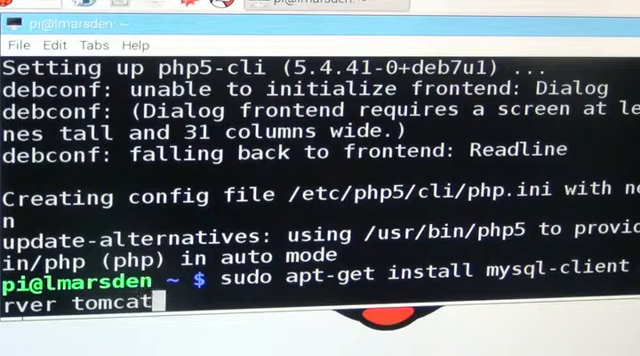
{"action": "type", "text": "6 v"}
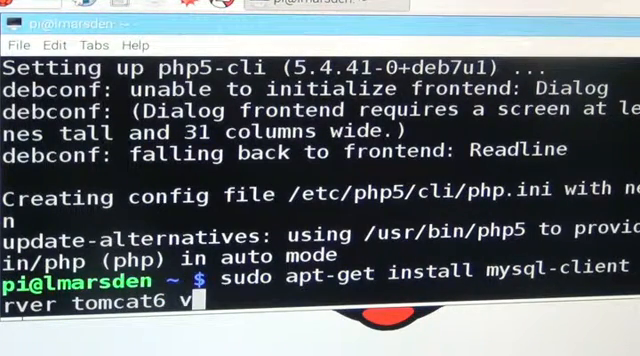
{"action": "type", "text": "sftp"}
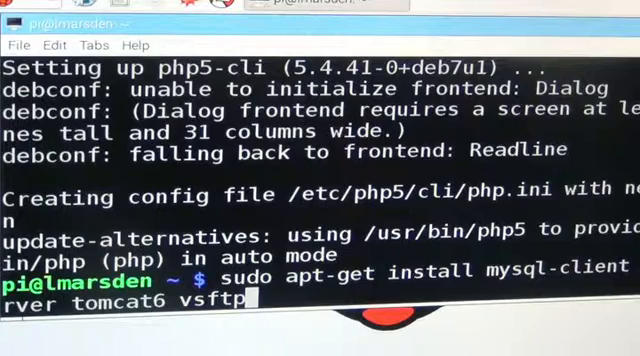
{"action": "type", "text": "d"}
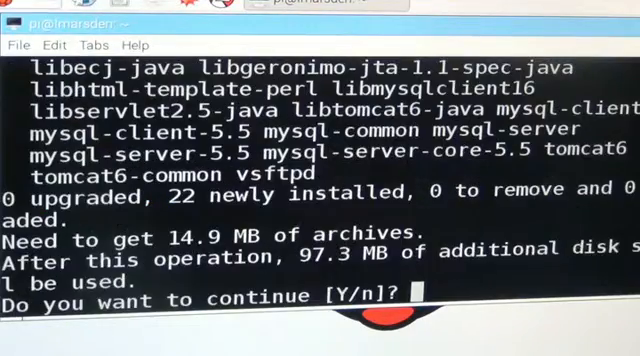
Confirm with y to start downloading the 22 MySQL, Tomcat6 and vsftpd packages
{"action": "type", "text": "y"}
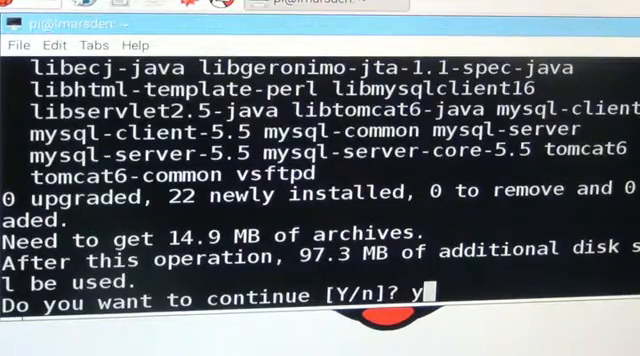
{"action": "key", "text": "Return"}
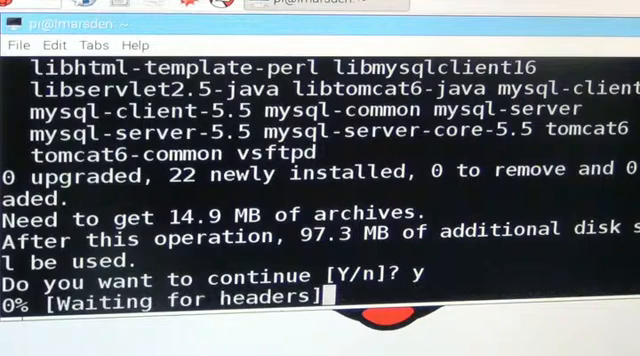